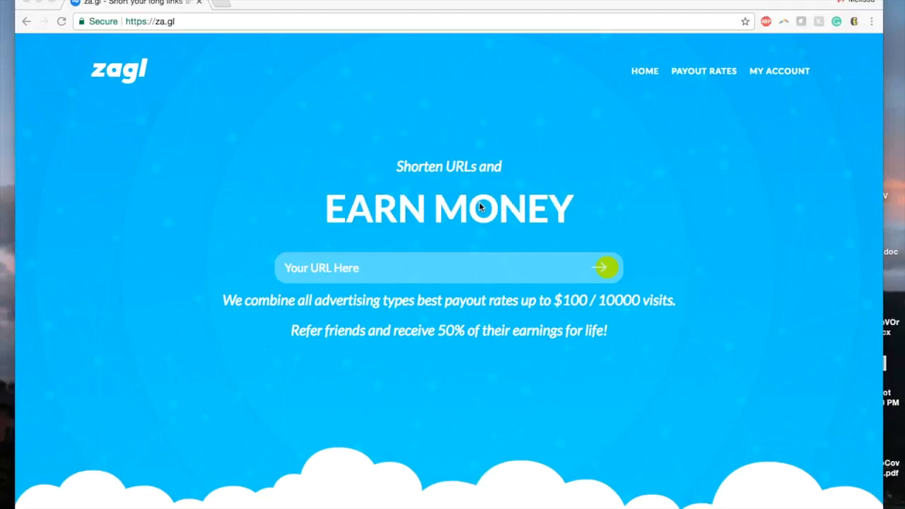
{"action": "mouse_move", "coordinate": [602, 314]}
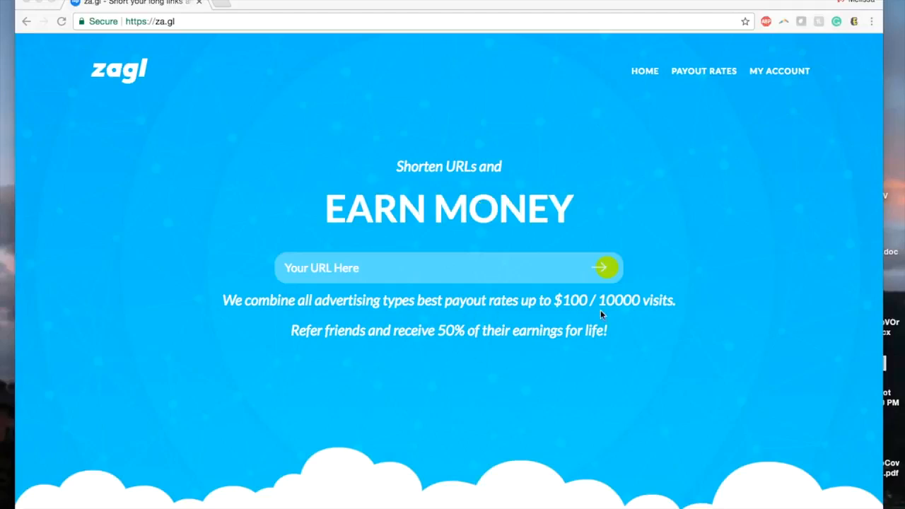
{"action": "mouse_move", "coordinate": [571, 311]}
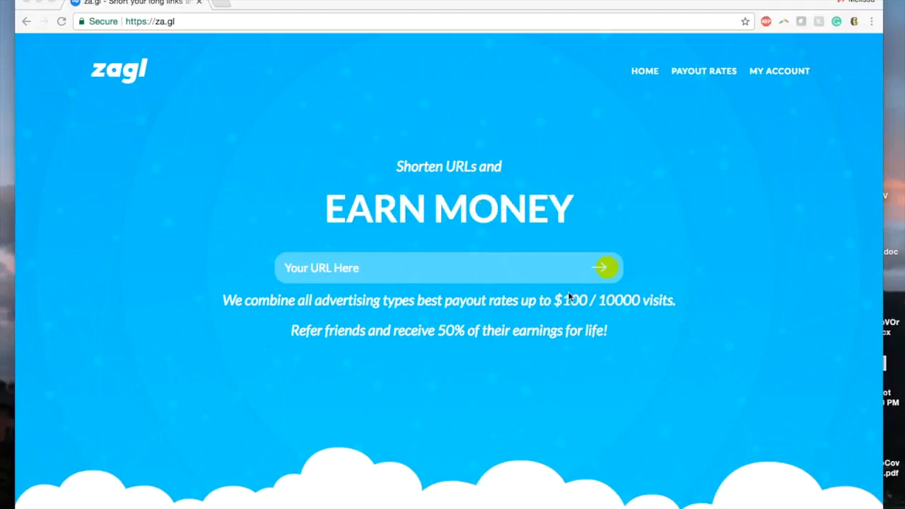
{"action": "mouse_move", "coordinate": [611, 289]}
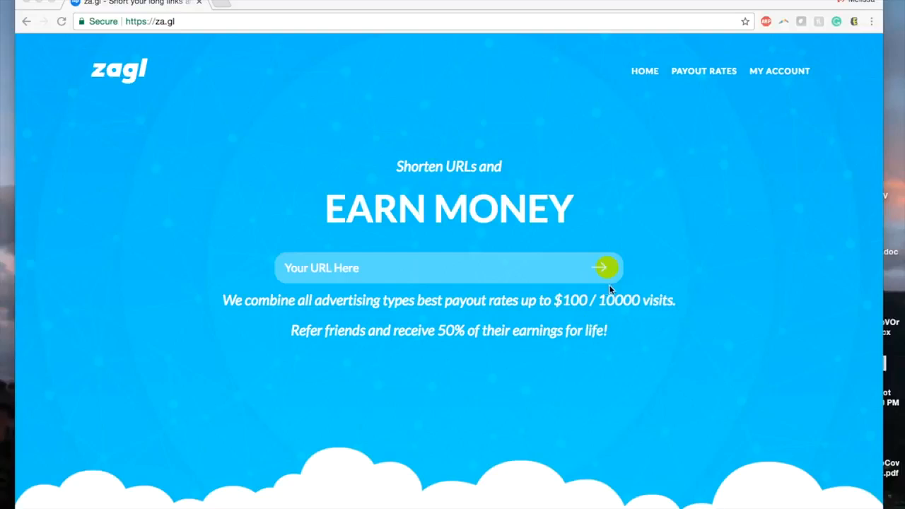
{"action": "mouse_move", "coordinate": [699, 299]}
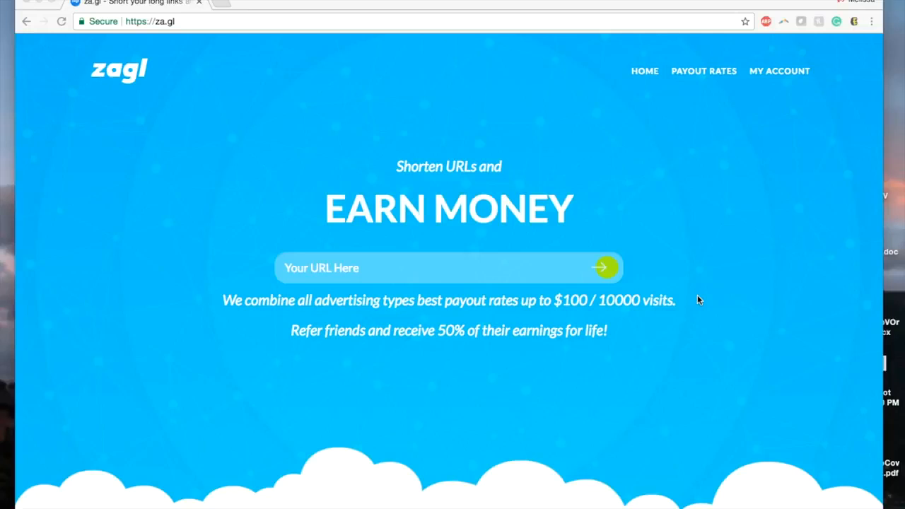
{"action": "mouse_move", "coordinate": [608, 240]}
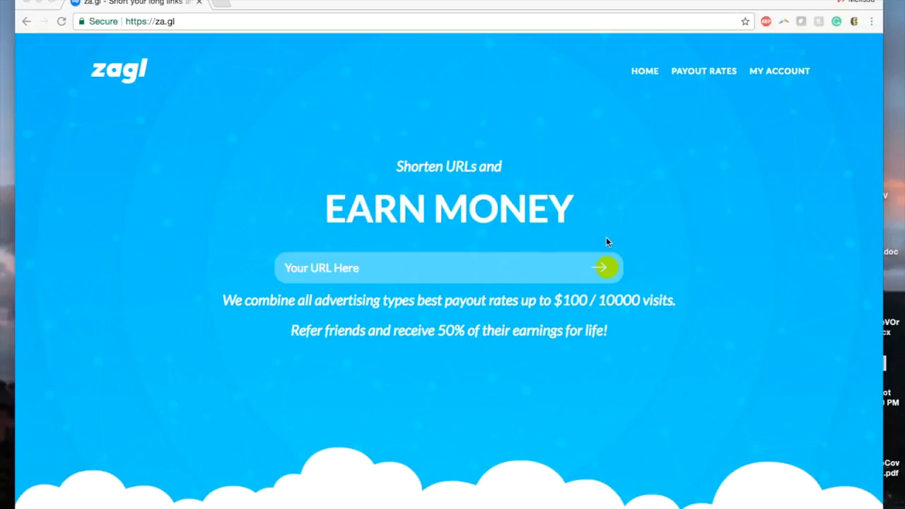
{"action": "mouse_move", "coordinate": [295, 244]}
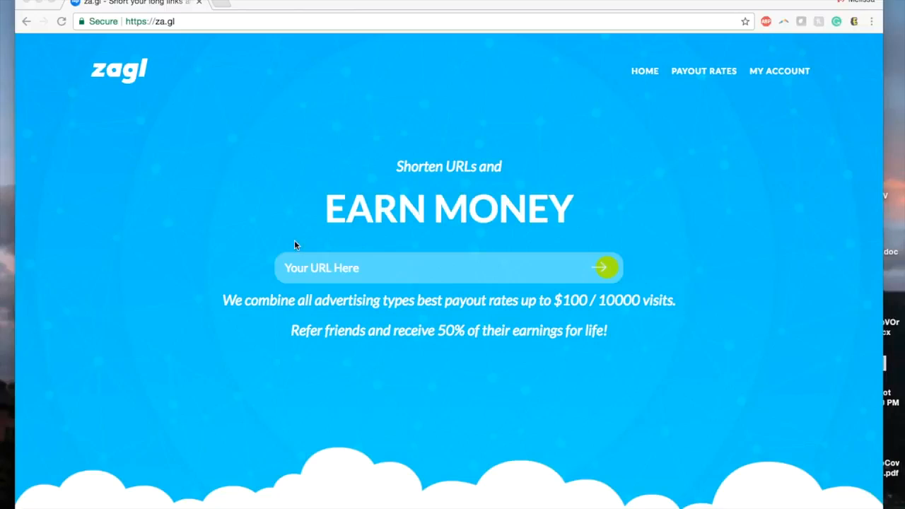
{"action": "mouse_move", "coordinate": [643, 280]}
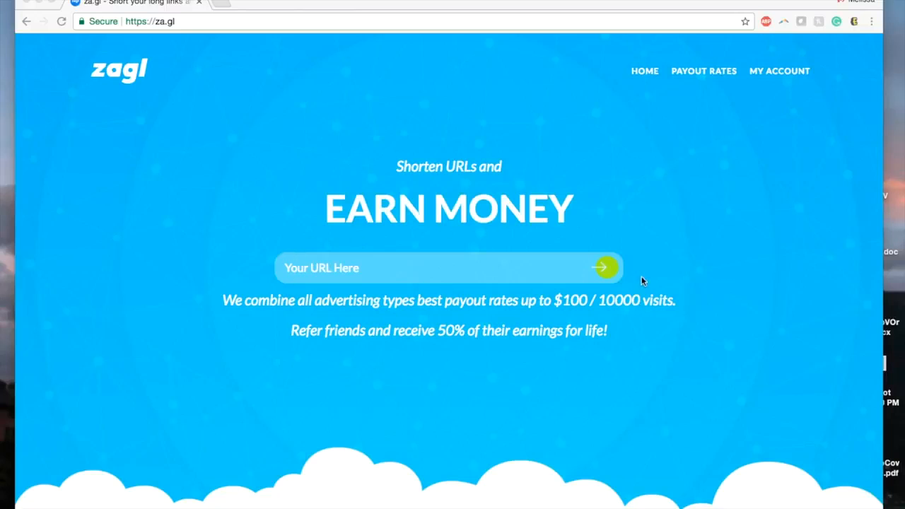
{"action": "mouse_move", "coordinate": [811, 98]}
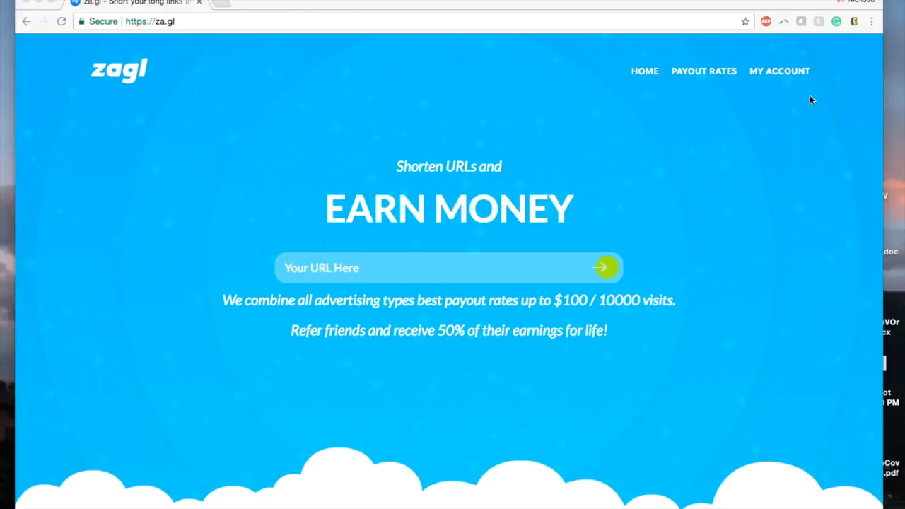
Step: Go to MY ACCOUNT from the za.gl homepage navigation
{"action": "left_click", "coordinate": [779, 70]}
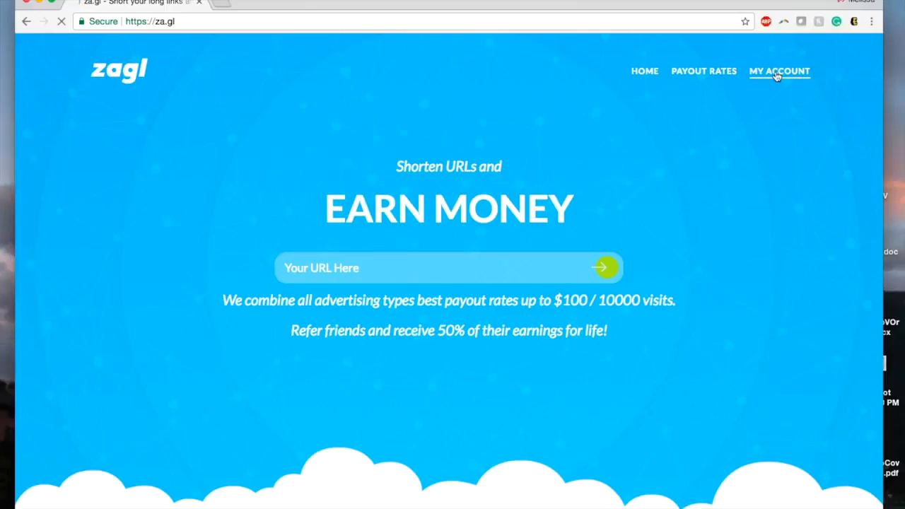
Step: Sign in with the pre-filled username and password to reach the member dashboard
{"action": "left_click", "coordinate": [780, 71]}
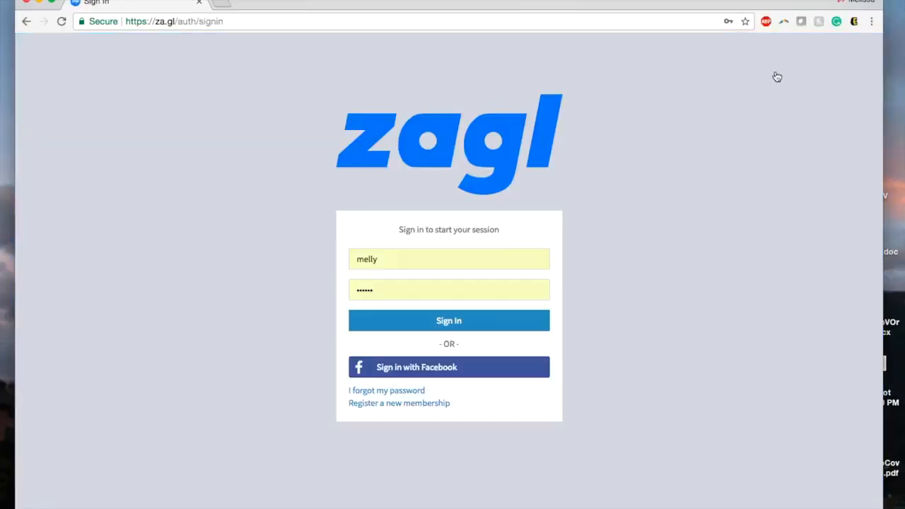
{"action": "mouse_move", "coordinate": [359, 409]}
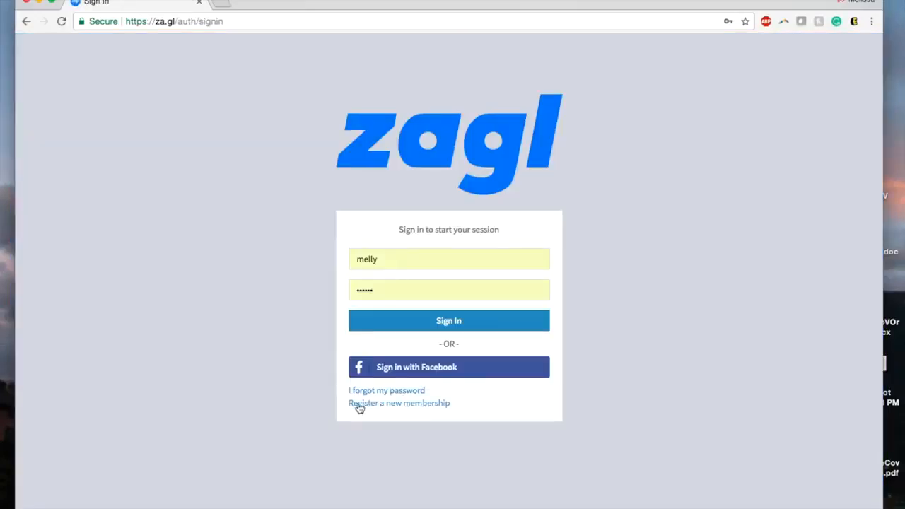
{"action": "mouse_move", "coordinate": [356, 414]}
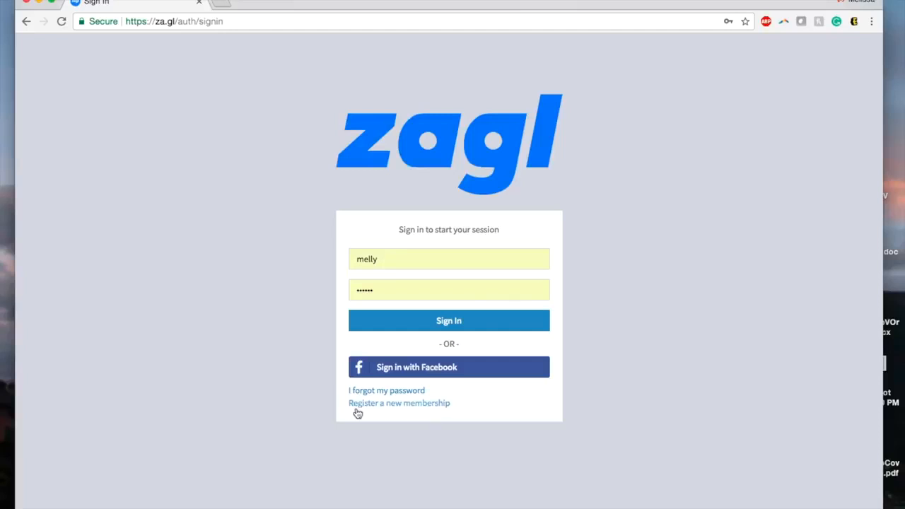
{"action": "mouse_move", "coordinate": [428, 356]}
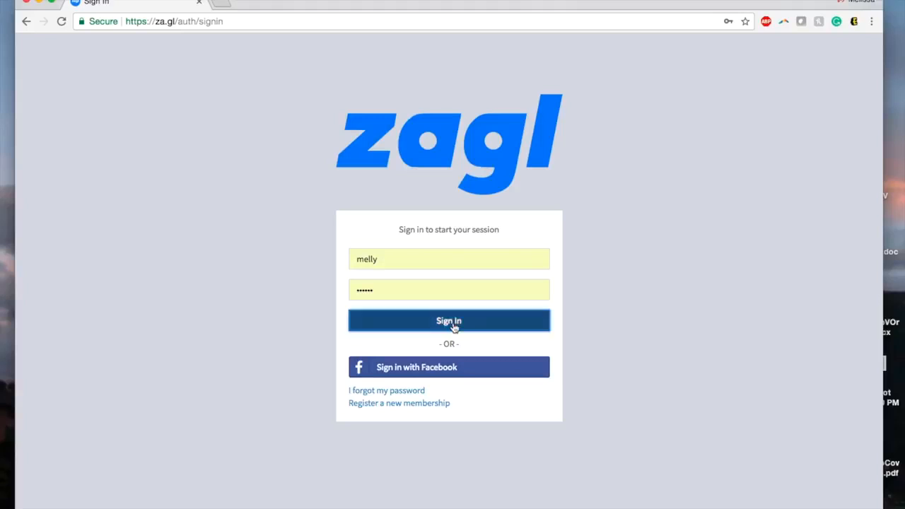
{"action": "left_click", "coordinate": [450, 319]}
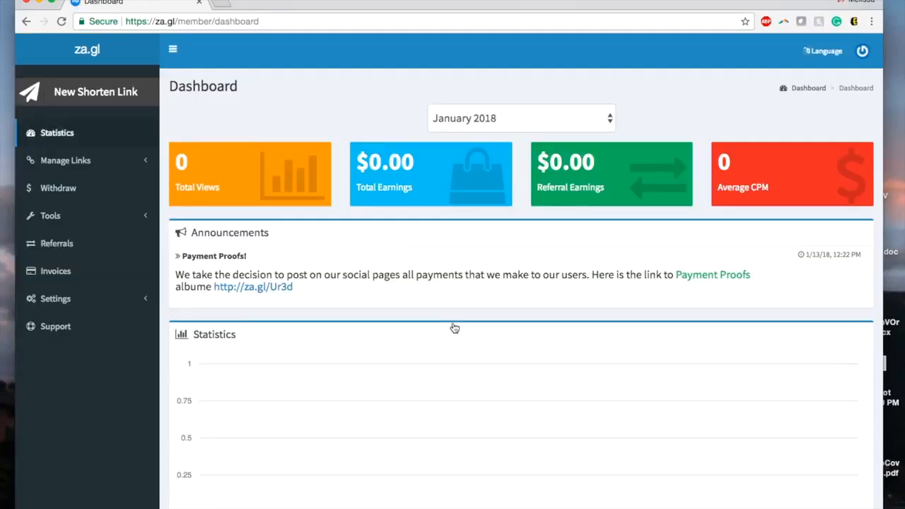
Step: Reveal the New Shorten Link box, then go to the Support contact form from the sidebar
{"action": "left_click", "coordinate": [95, 90]}
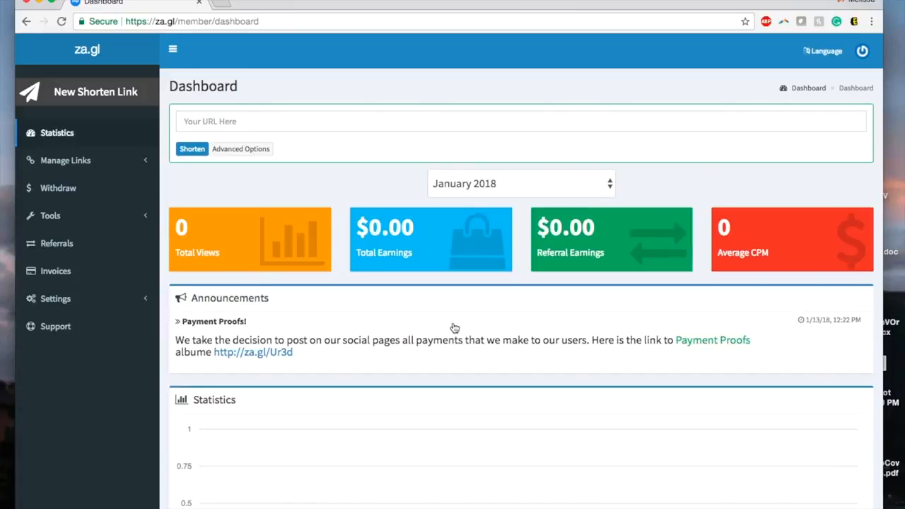
{"action": "left_click", "coordinate": [520, 113]}
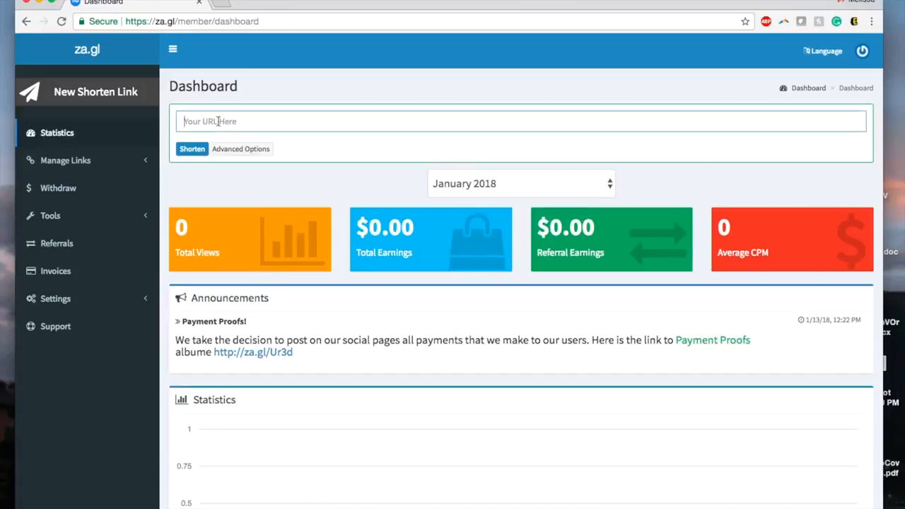
{"action": "mouse_move", "coordinate": [182, 167]}
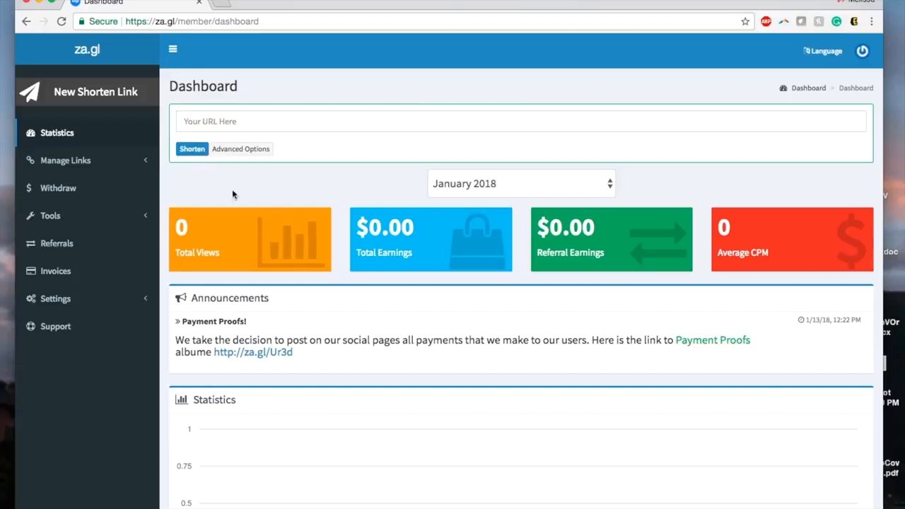
{"action": "mouse_move", "coordinate": [416, 288]}
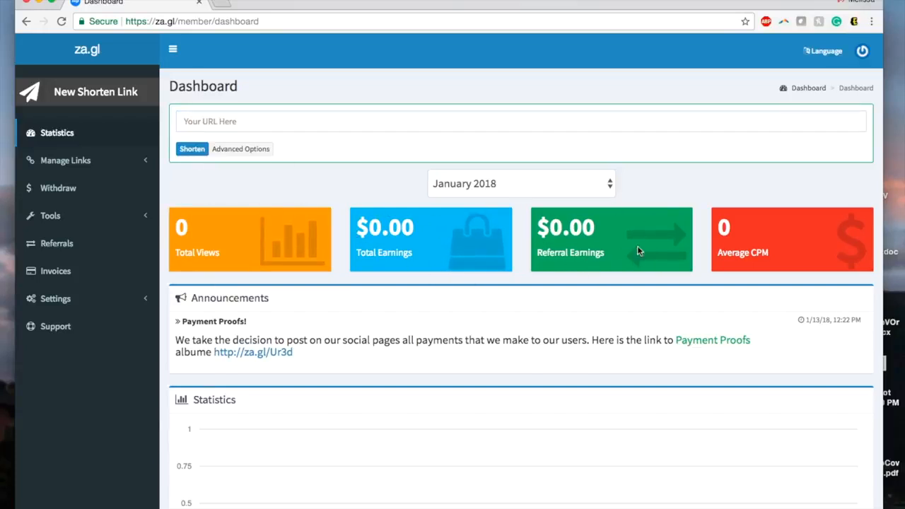
{"action": "mouse_move", "coordinate": [699, 201]}
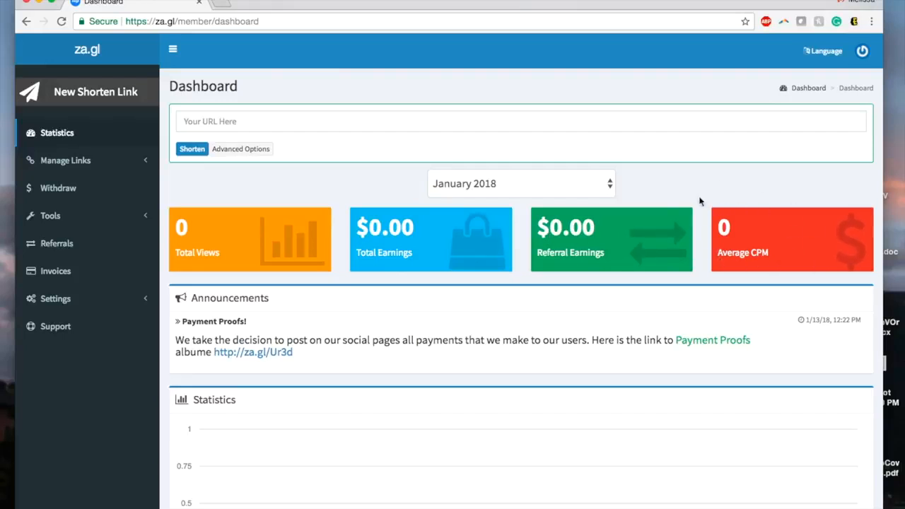
{"action": "mouse_move", "coordinate": [76, 93]}
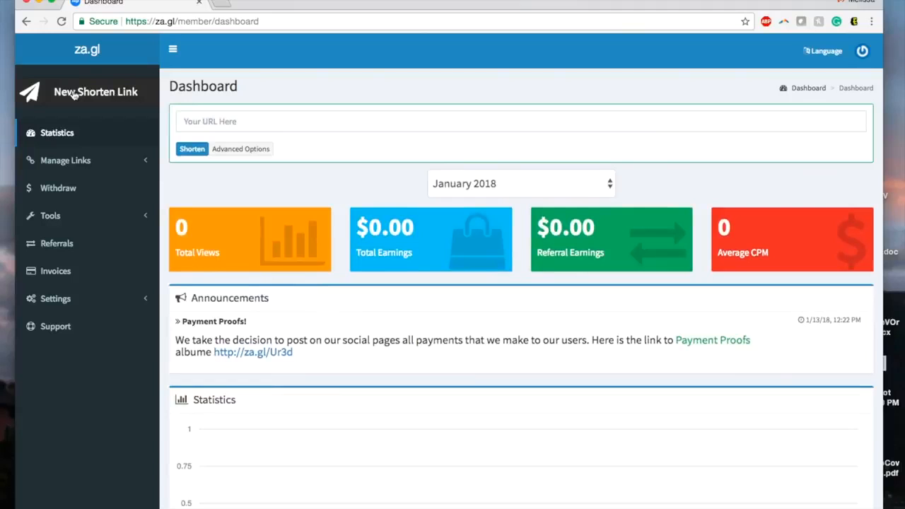
{"action": "mouse_move", "coordinate": [69, 363]}
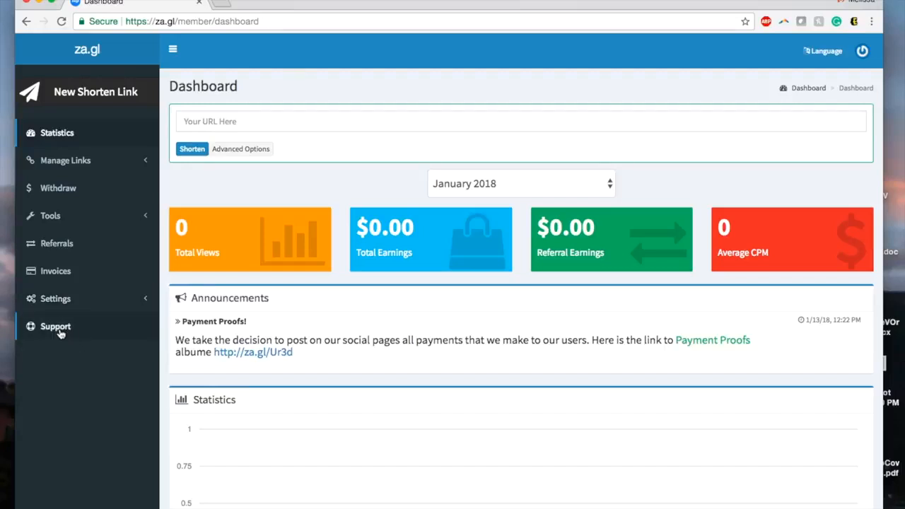
{"action": "left_click", "coordinate": [55, 326]}
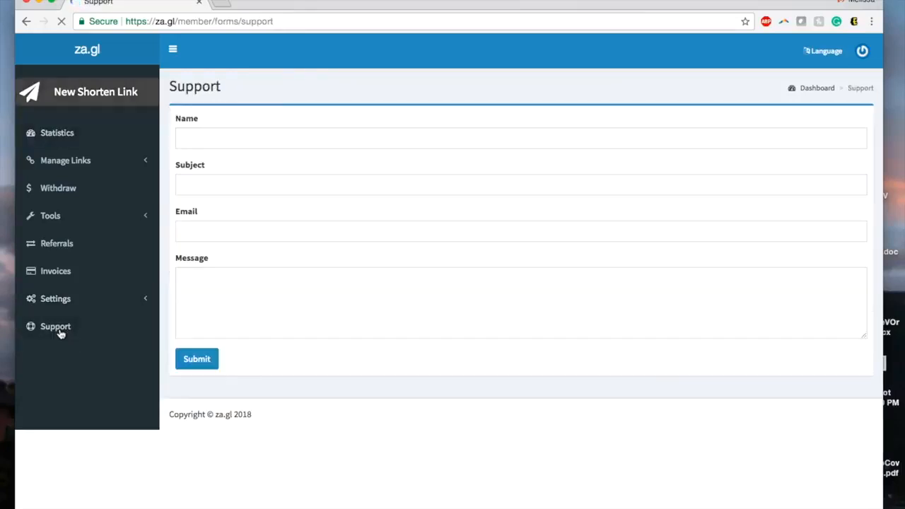